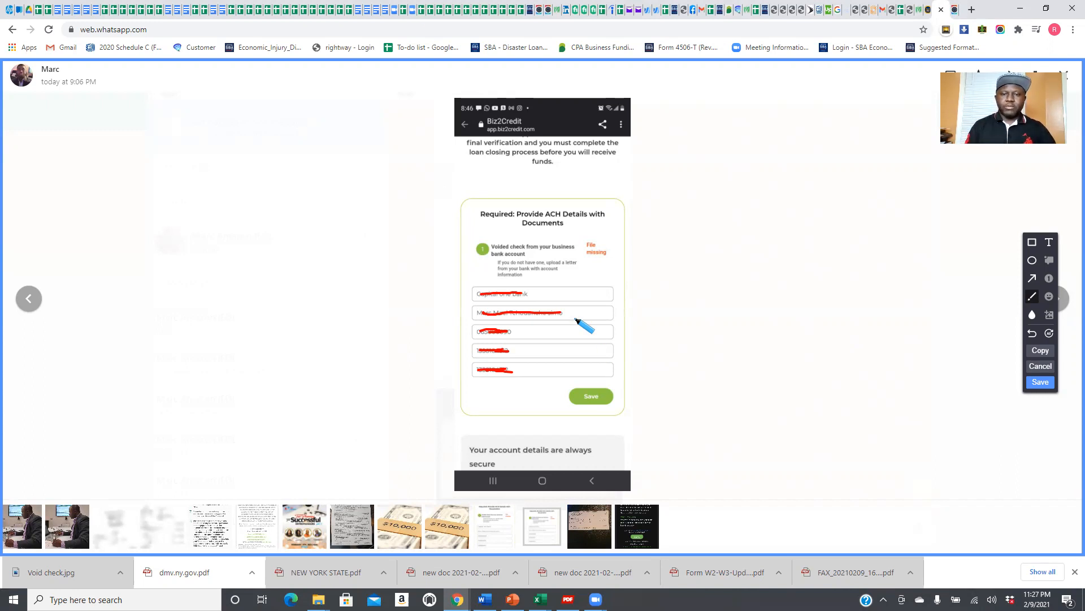
mouse_move(699, 283)
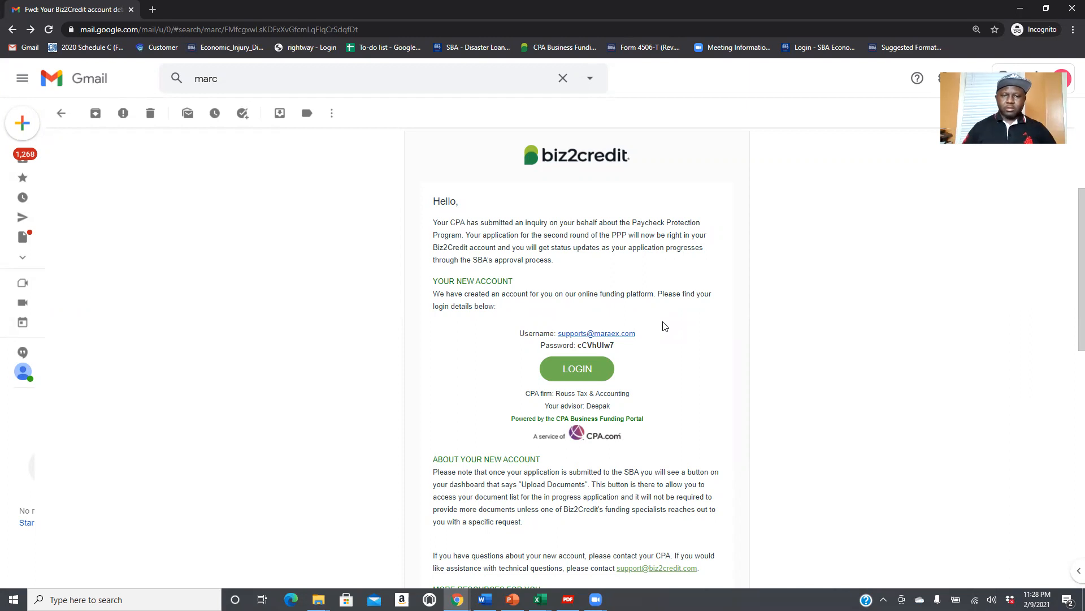
mouse_move(617, 346)
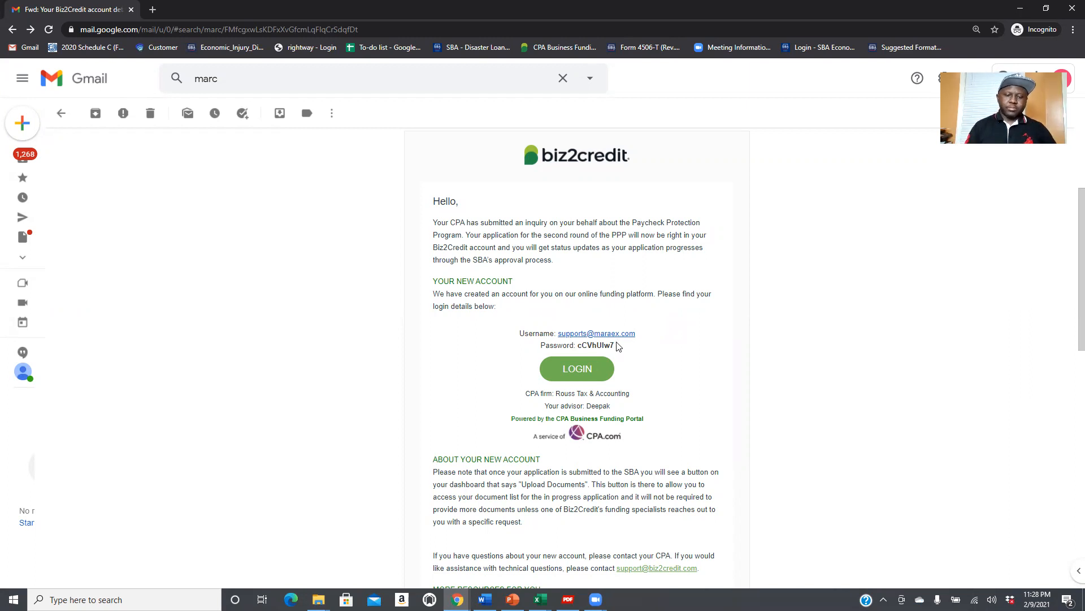
double_click(596, 345)
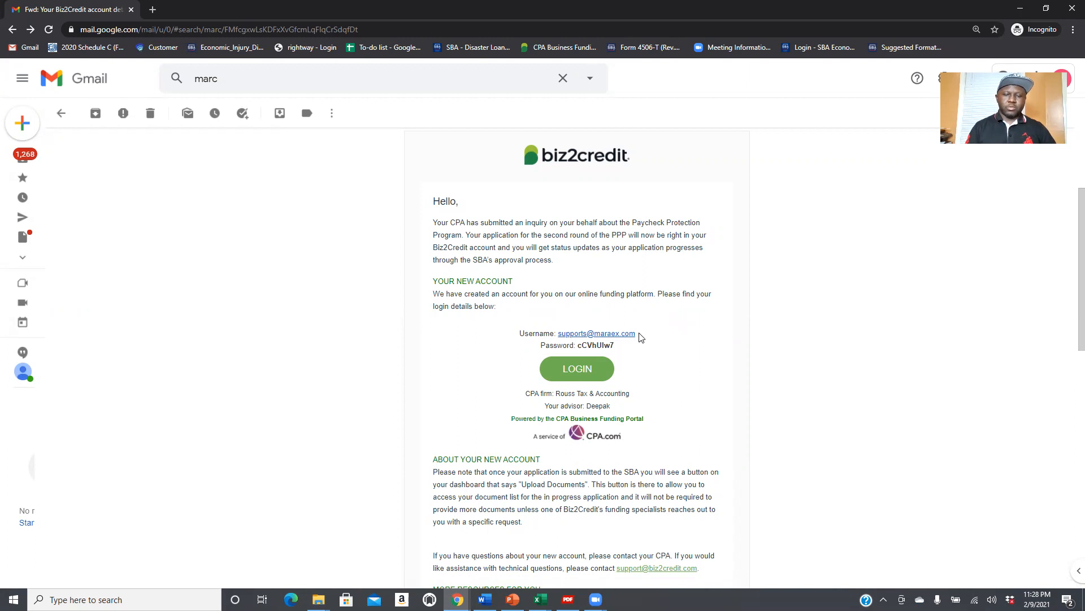
double_click(596, 332)
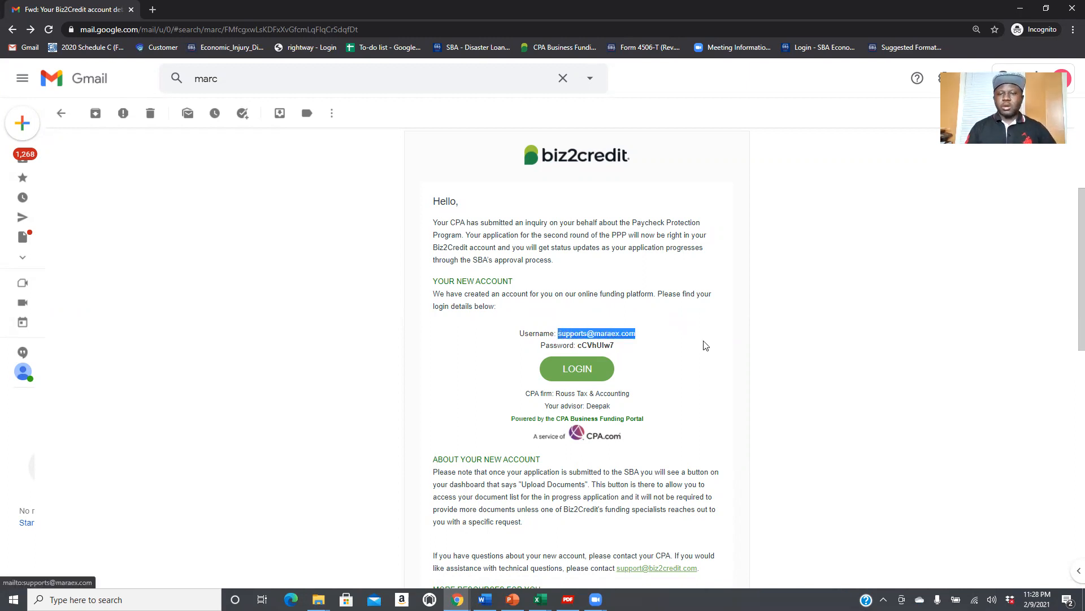
mouse_move(576, 372)
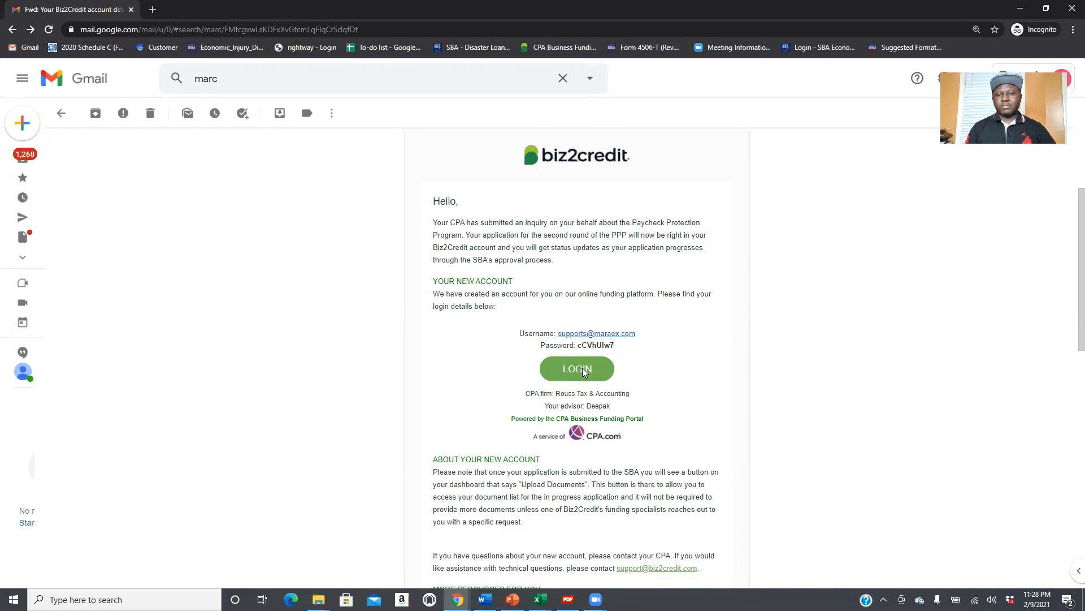
Sign in from the email's LOGIN link with the emailed username and password, Remember Me ticked.
click(575, 368)
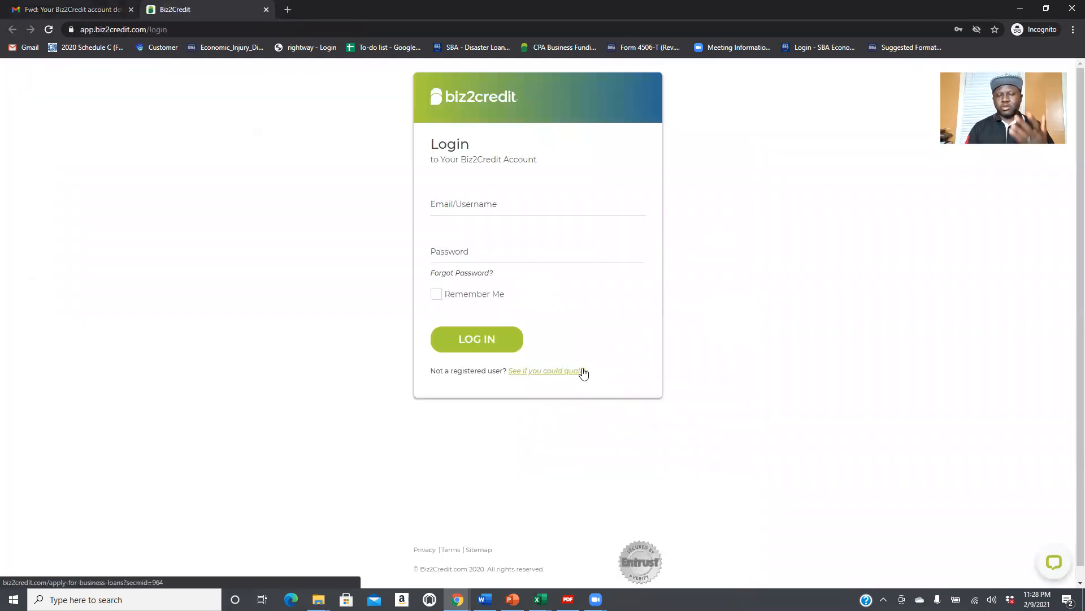
click(504, 204)
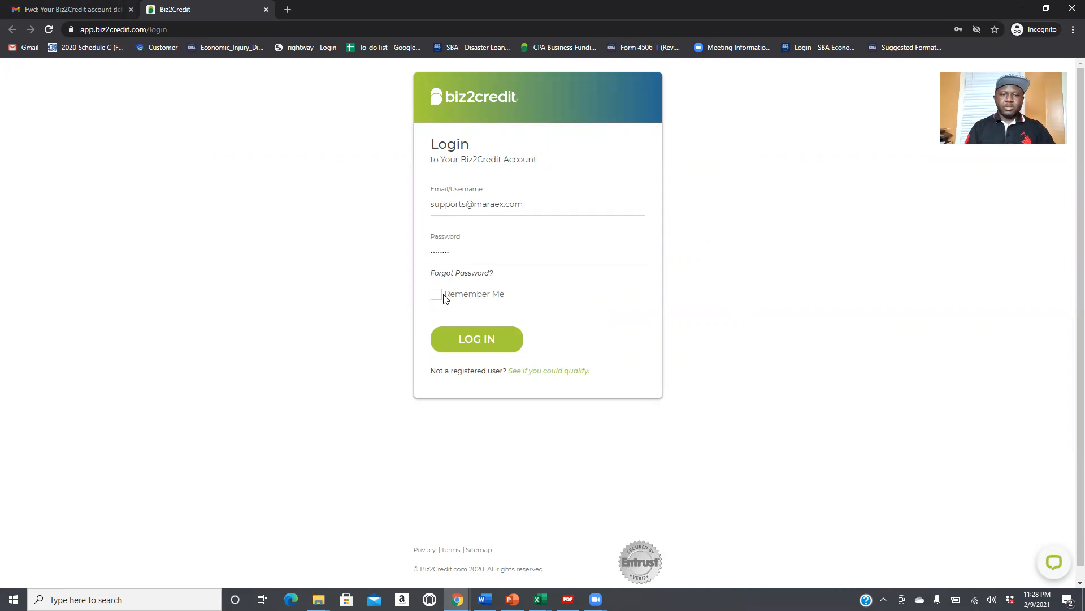
click(437, 294)
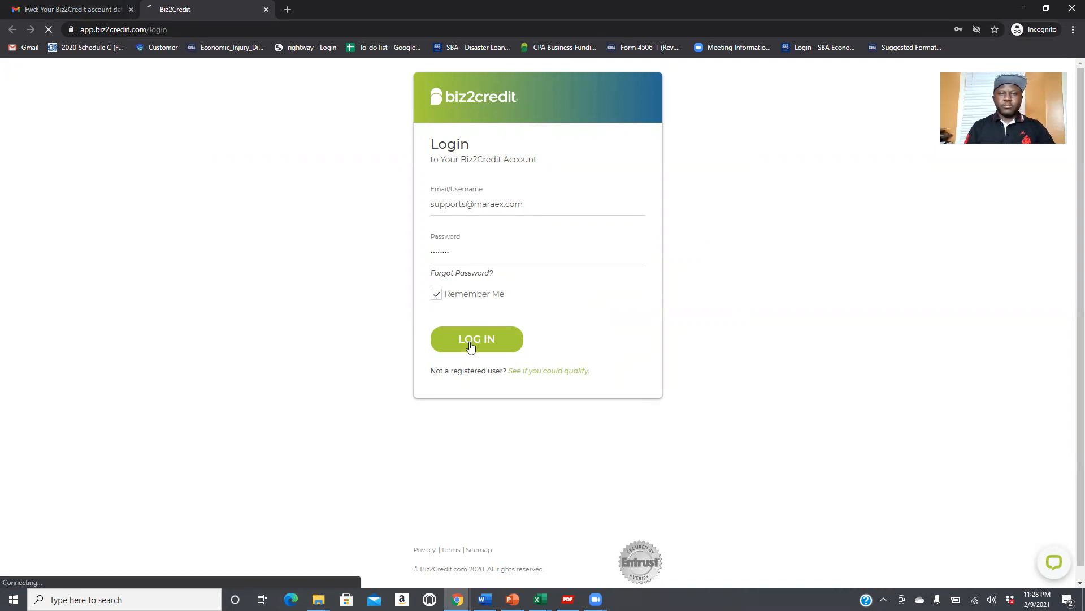
click(476, 339)
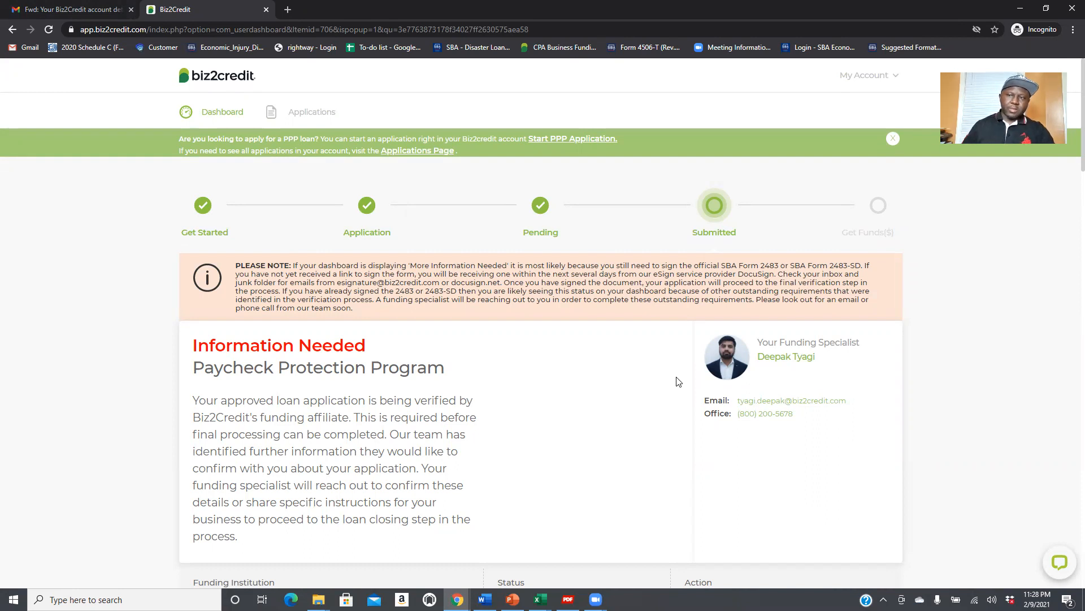
mouse_move(702, 401)
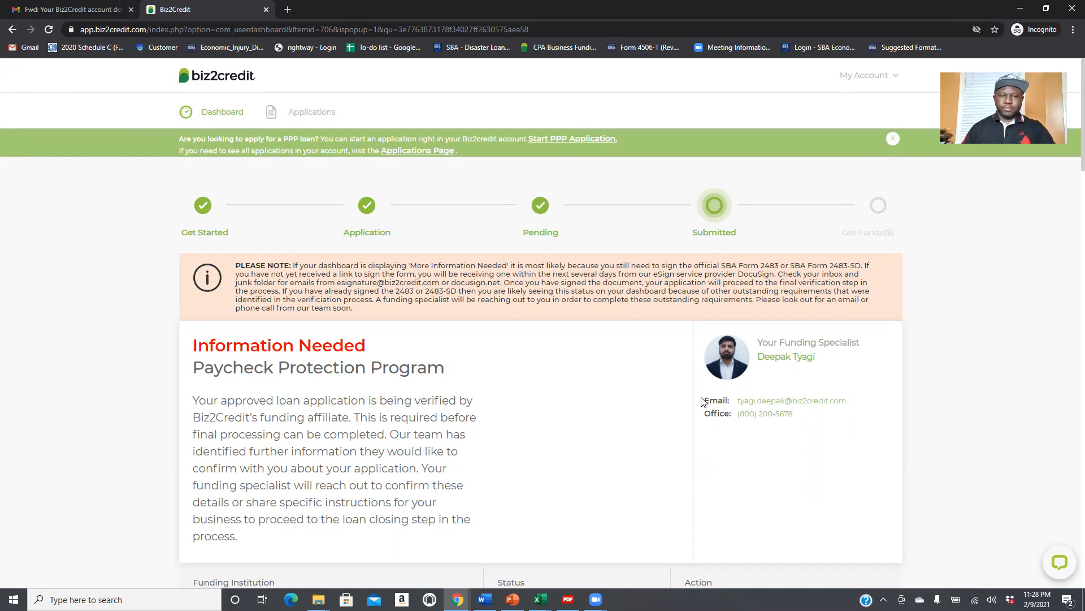
Scroll to the Funding Institution table and choose Add ACH Details for the loan.
scroll(down, 3)
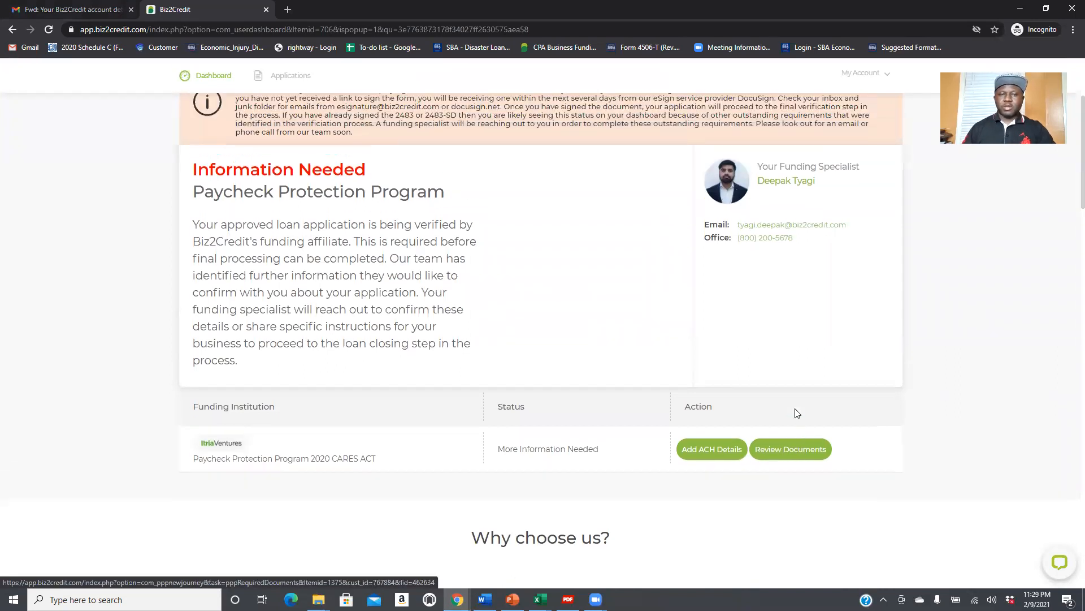
scroll(down, 3)
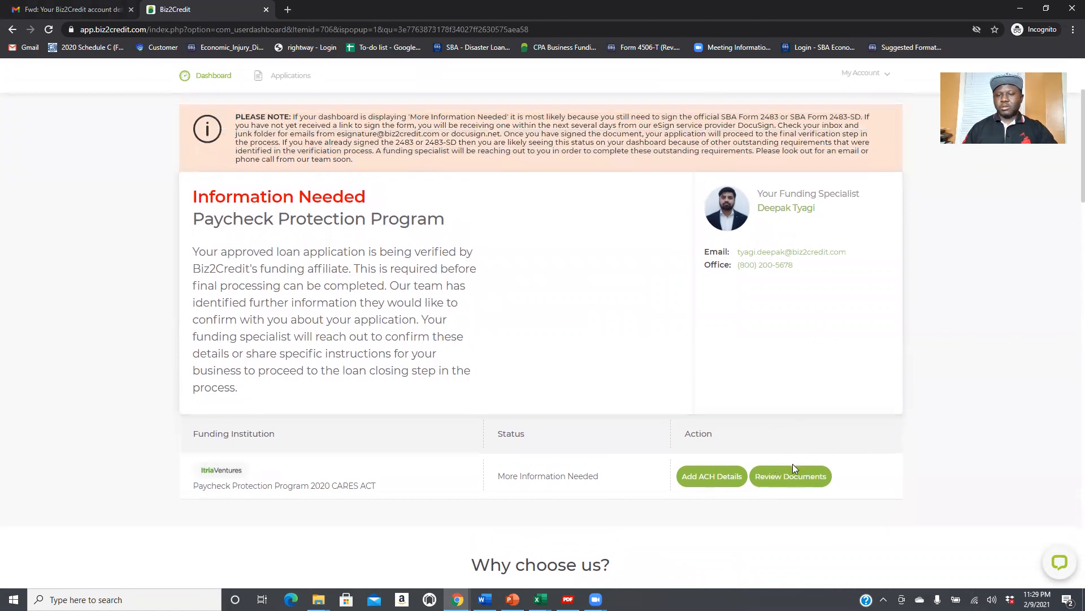
scroll(down, 3)
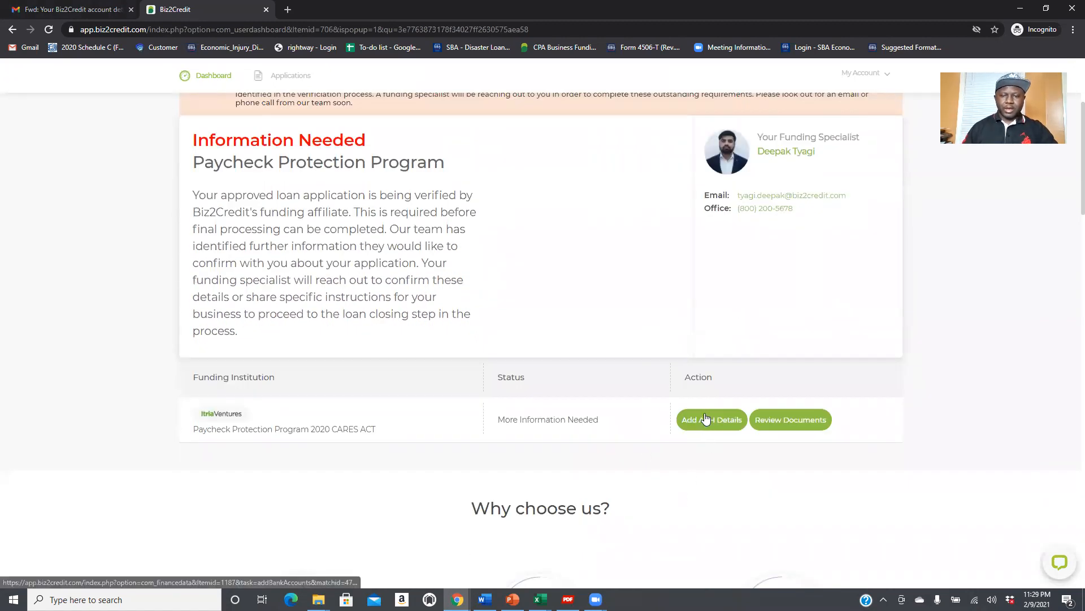
click(711, 419)
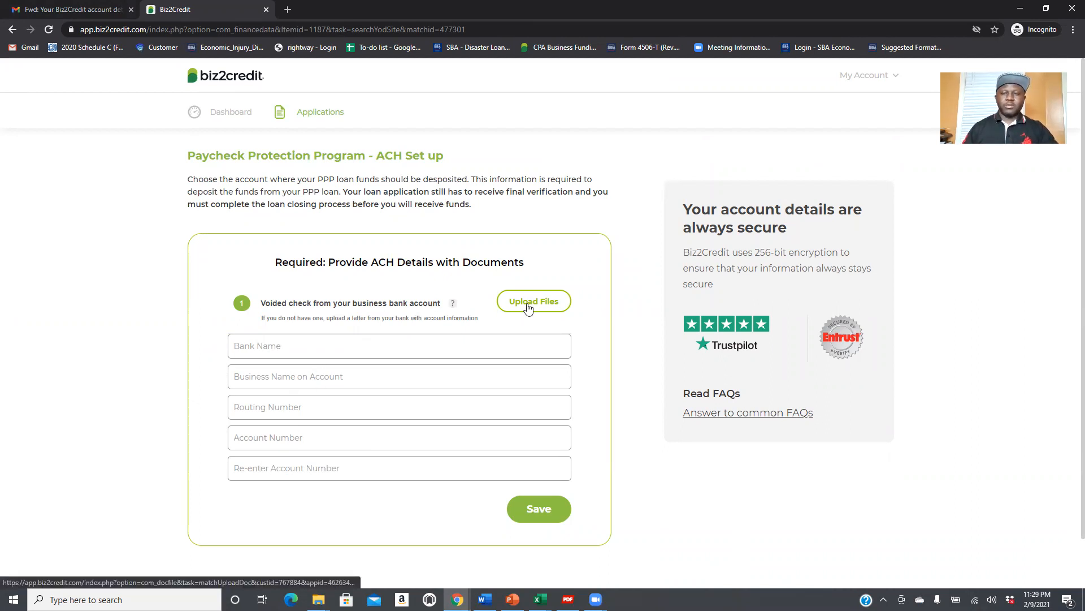
mouse_move(342, 283)
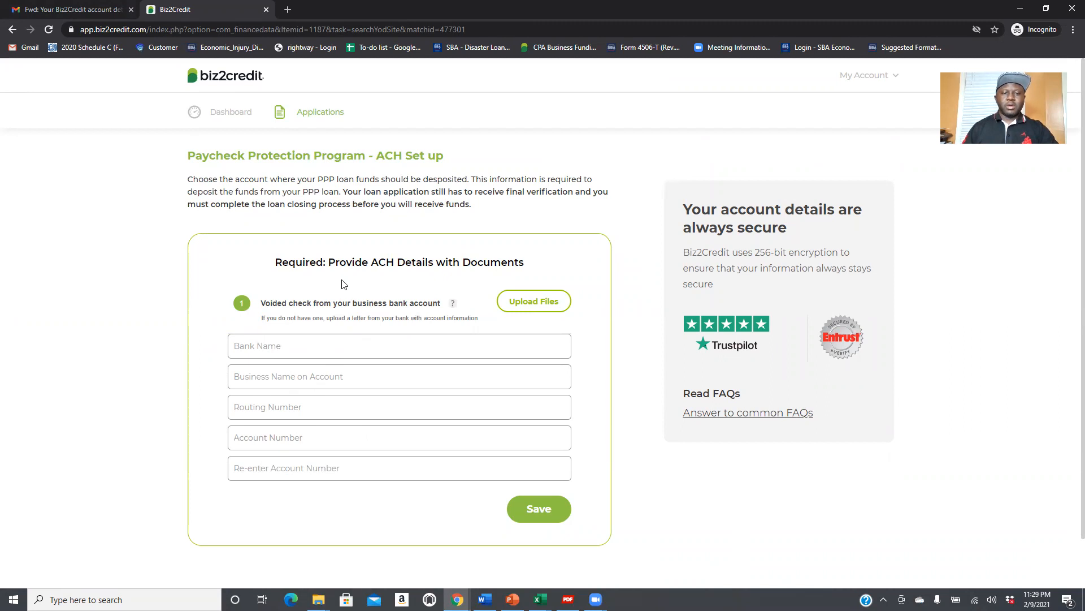
Review the Paycheck Protection Program - ACH Set up page and its blank bank fields.
double_click(381, 261)
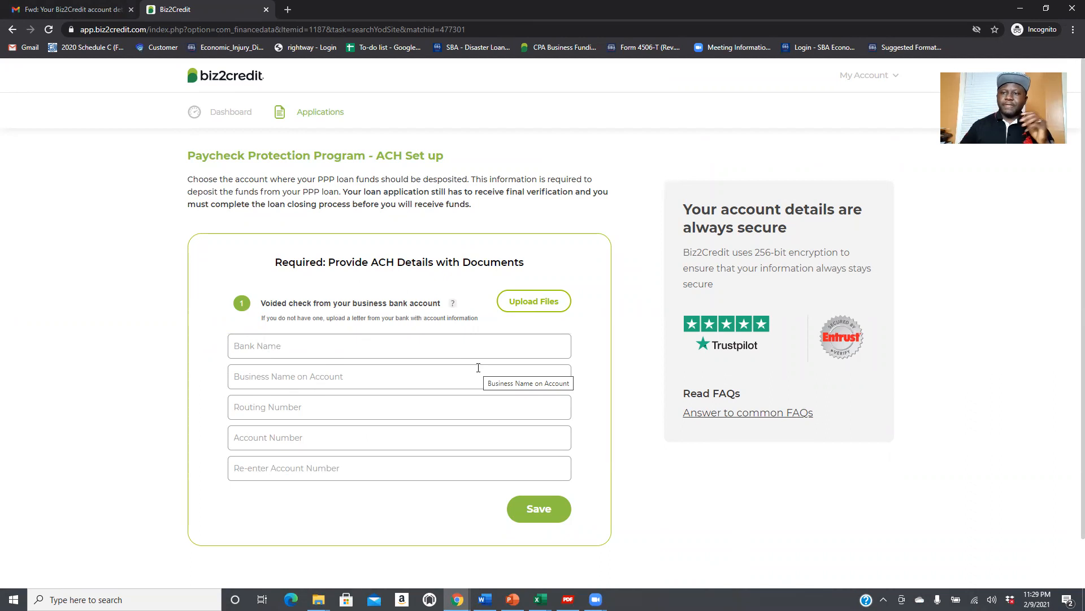
mouse_move(976, 161)
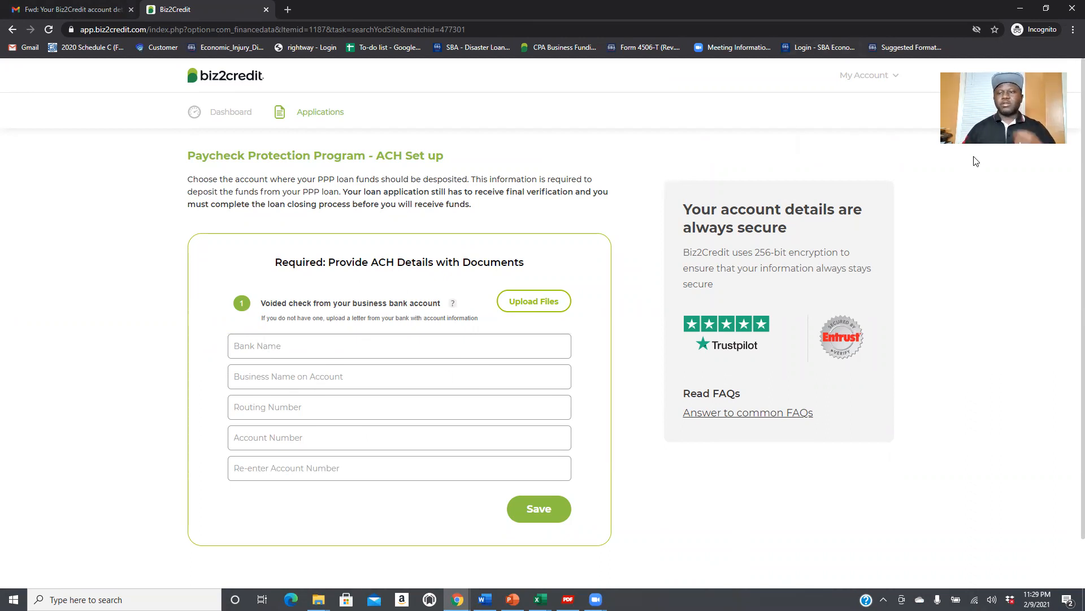
mouse_move(921, 379)
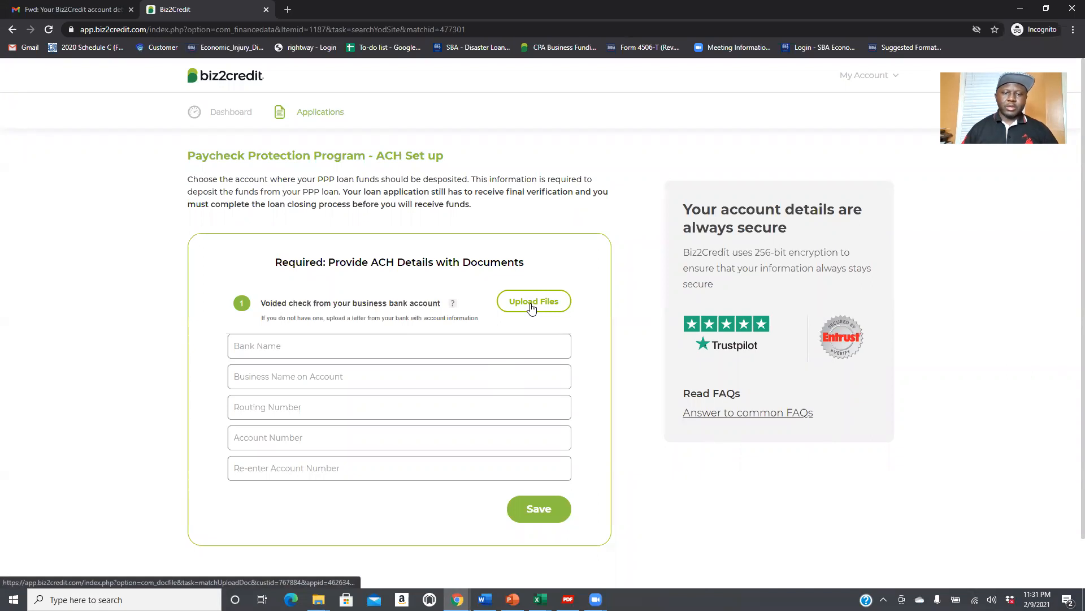
Attach the Void check image from the marc folder in Downloads as the voided check.
click(533, 301)
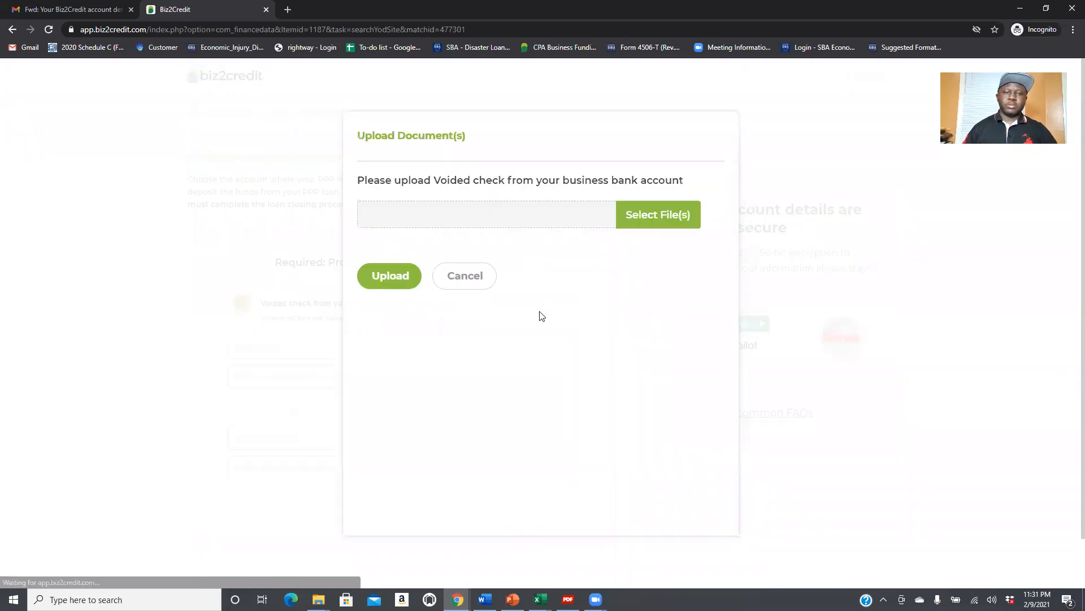
mouse_move(605, 218)
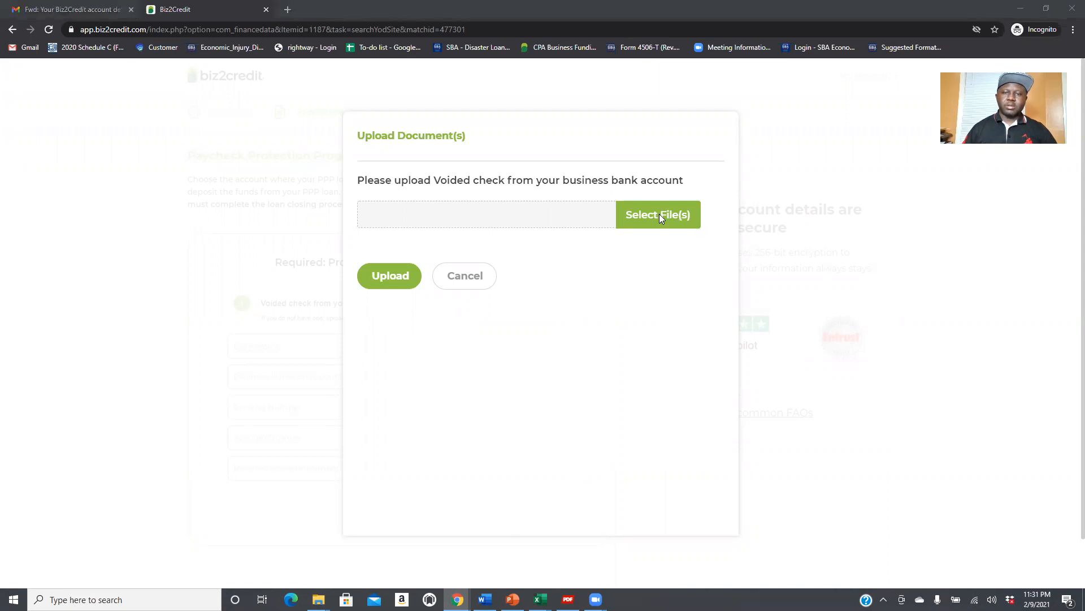
click(656, 214)
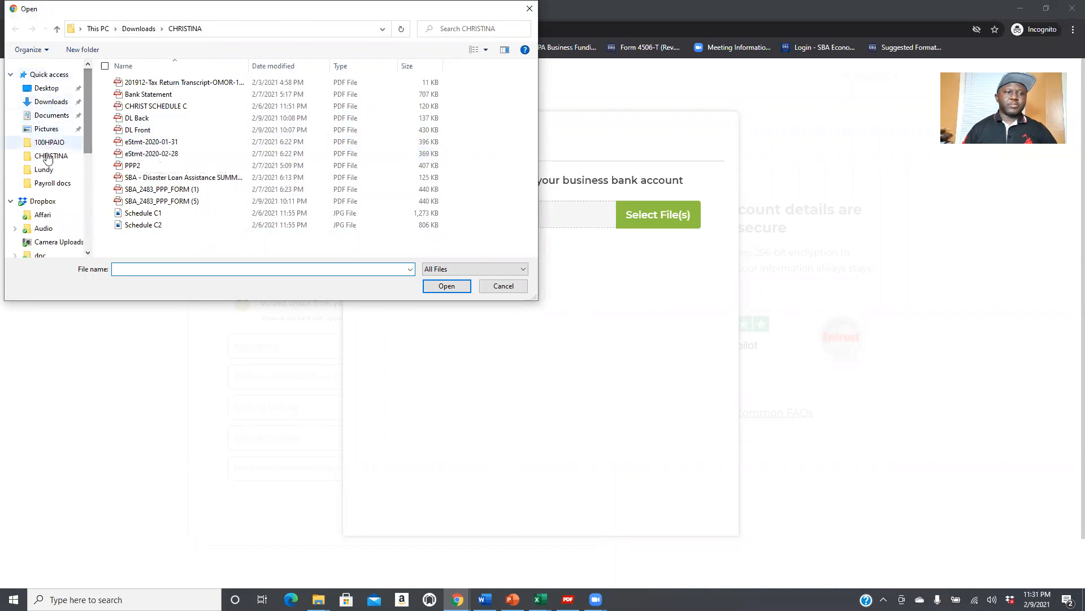
click(51, 100)
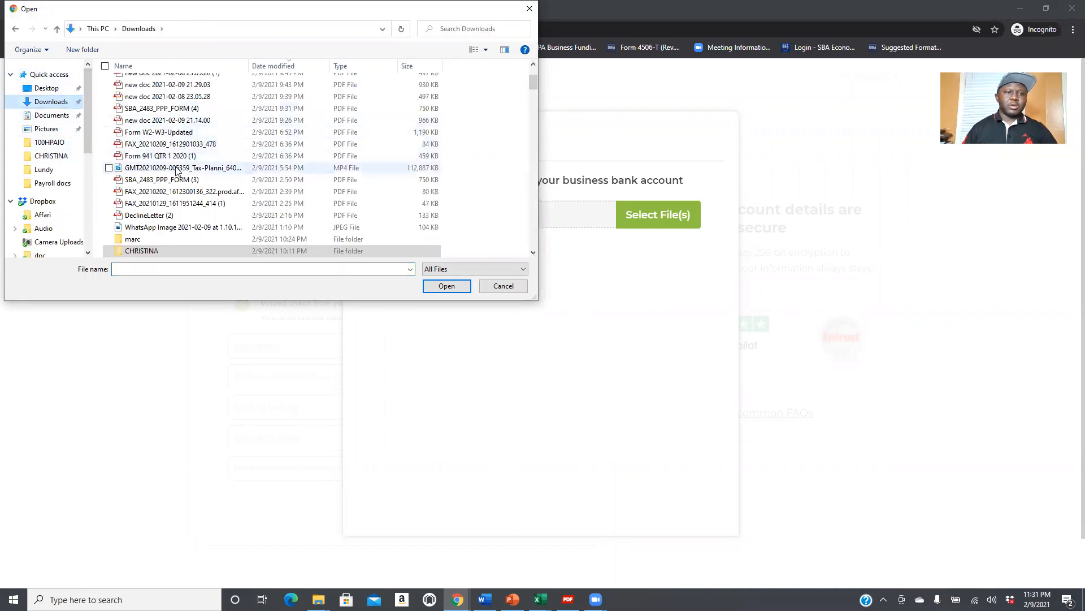
click(171, 168)
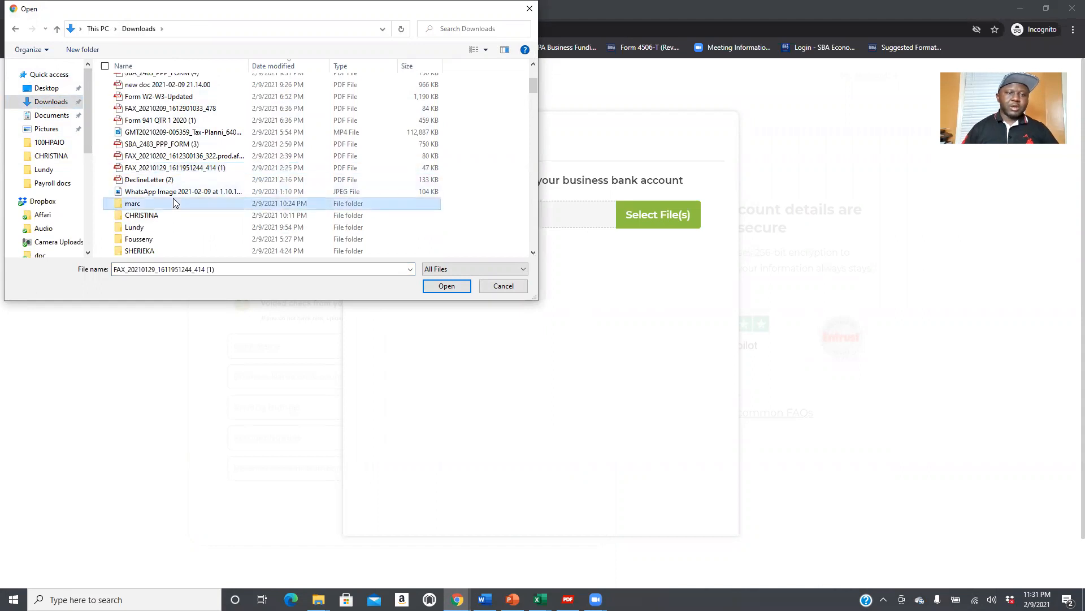
double_click(133, 202)
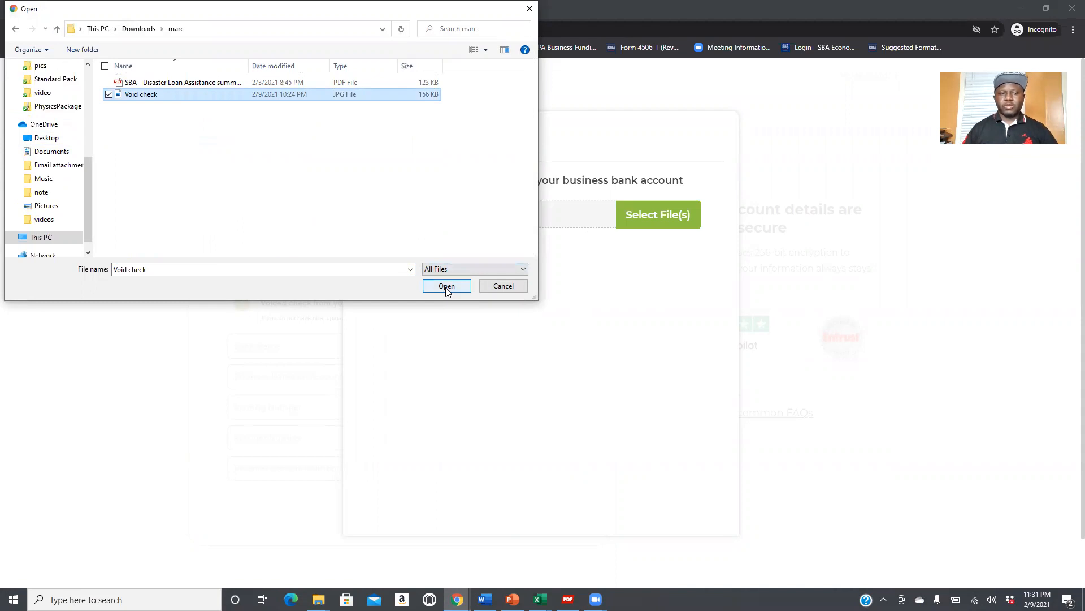
click(447, 286)
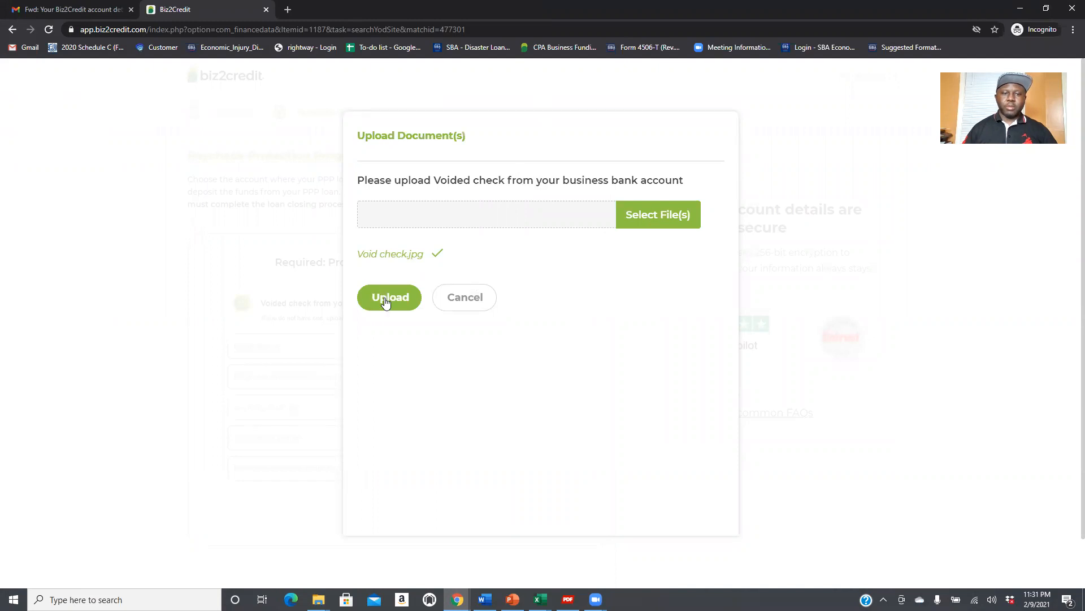
Upload the attached voided check and scroll down to the empty bank detail fields.
click(389, 297)
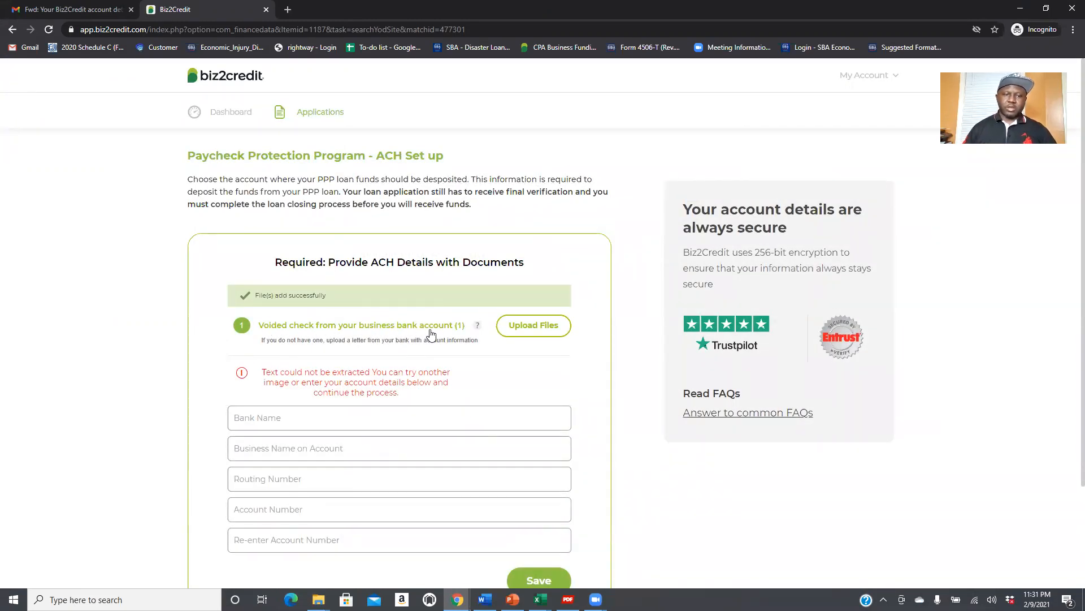
scroll(down, 3)
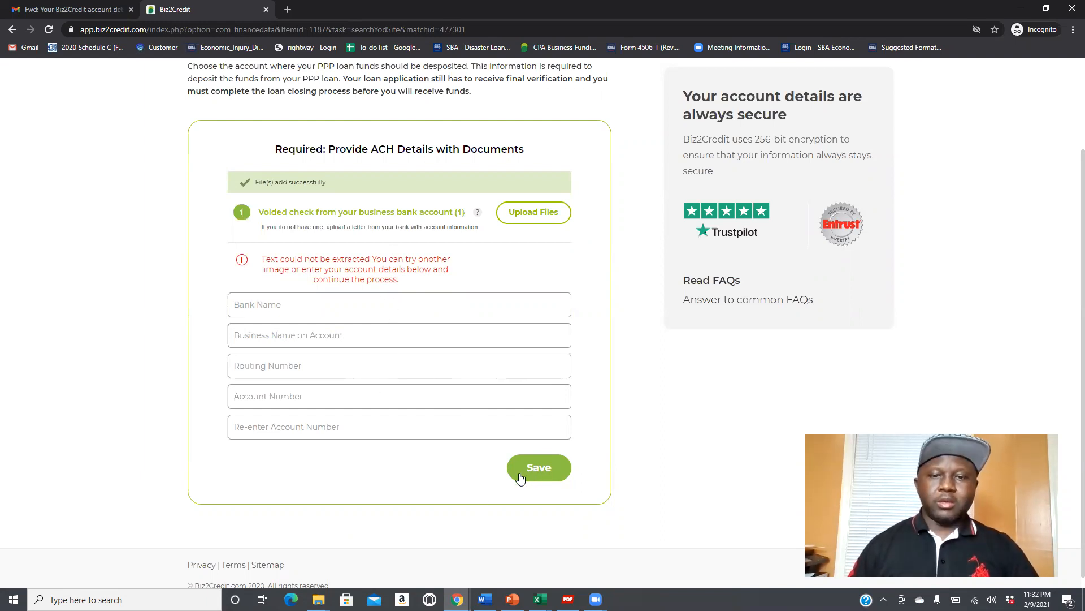
mouse_move(487, 476)
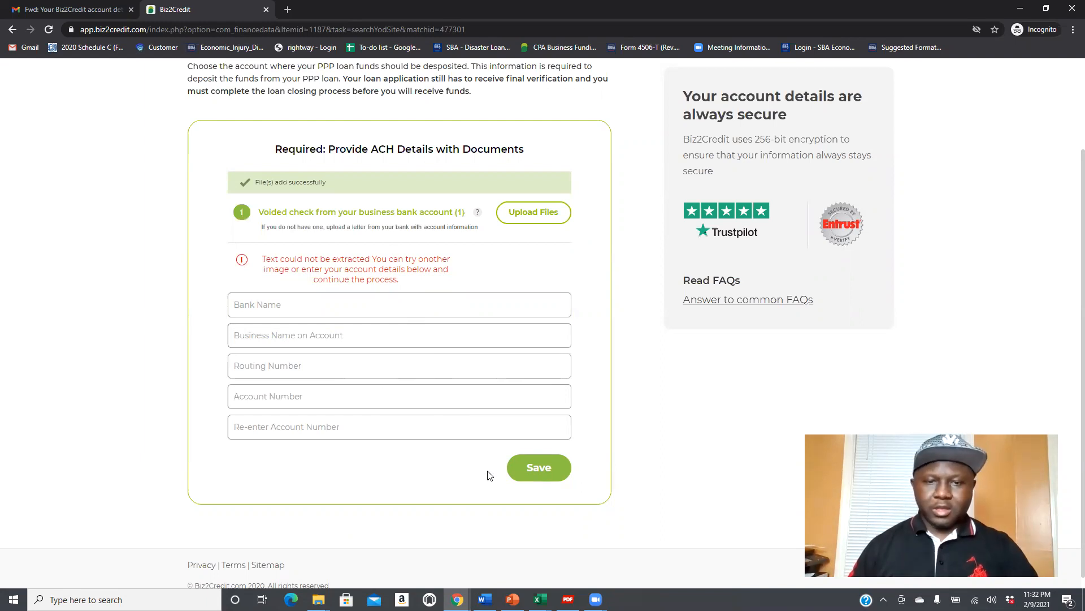
mouse_move(801, 513)
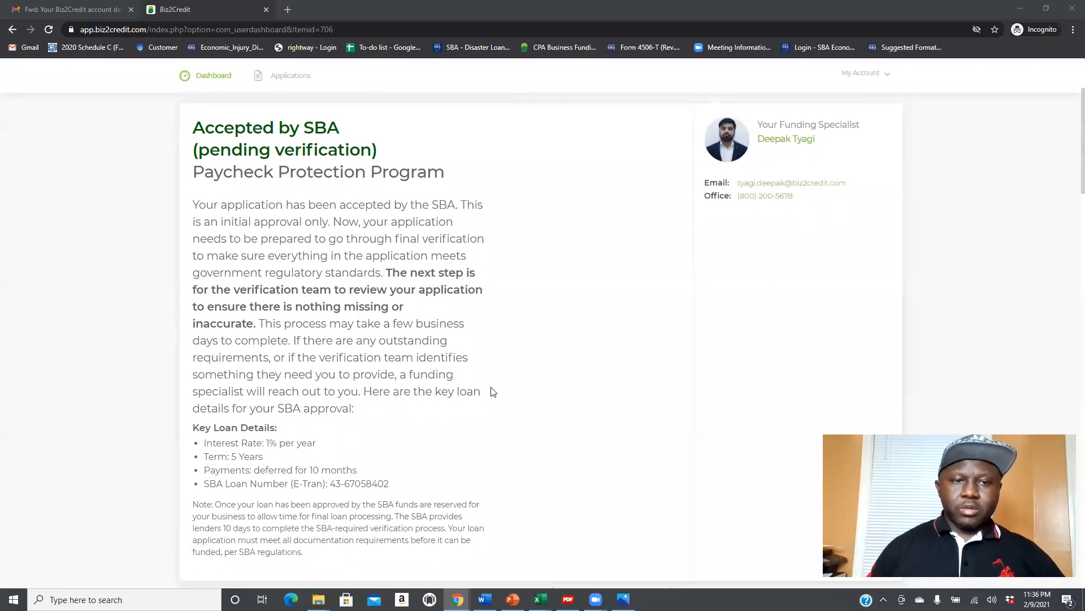
Review the dashboard's Accepted by SBA status and Approved funding details, then switch to Gmail.
scroll(down, 3)
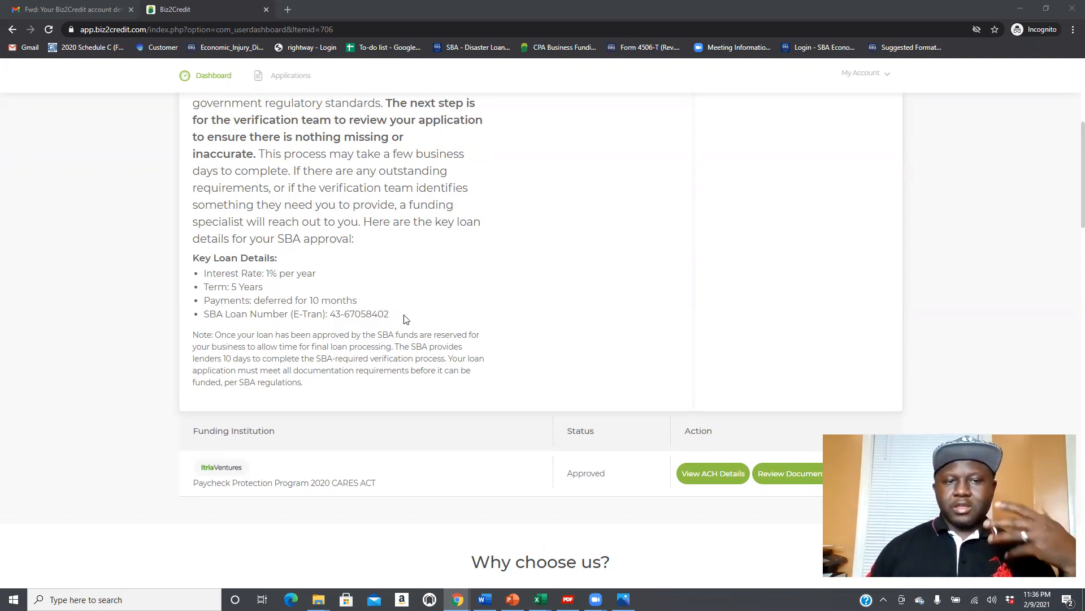
mouse_move(467, 318)
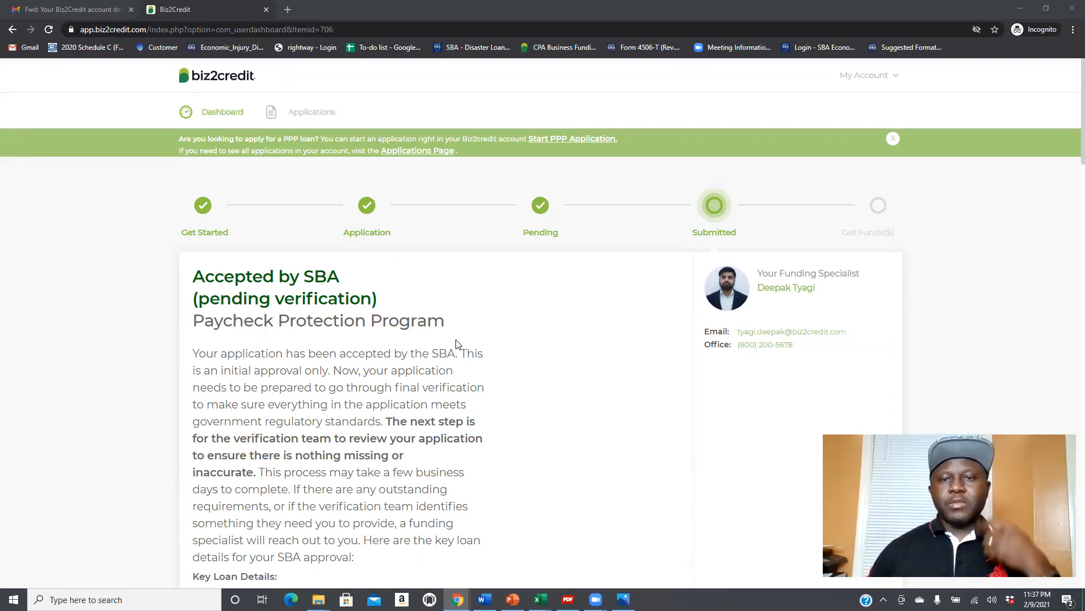
scroll(down, 3)
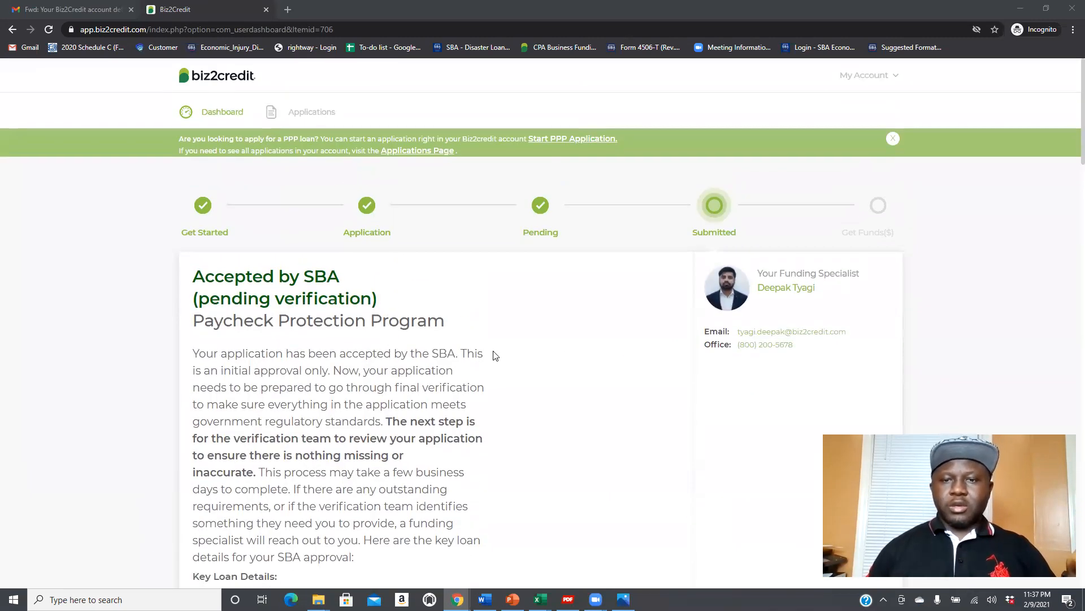
scroll(down, 3)
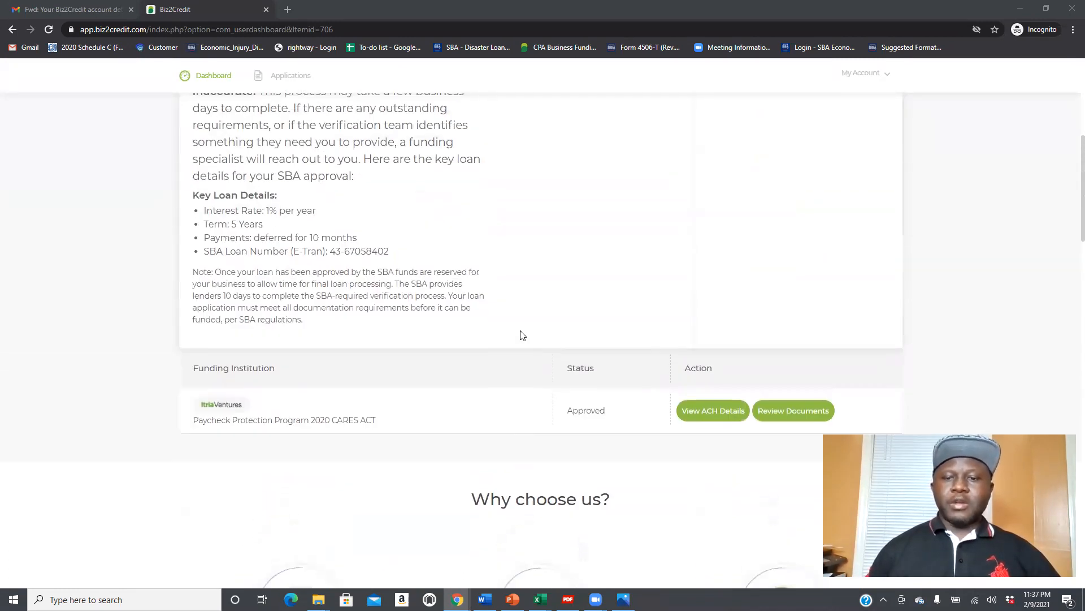
scroll(down, 3)
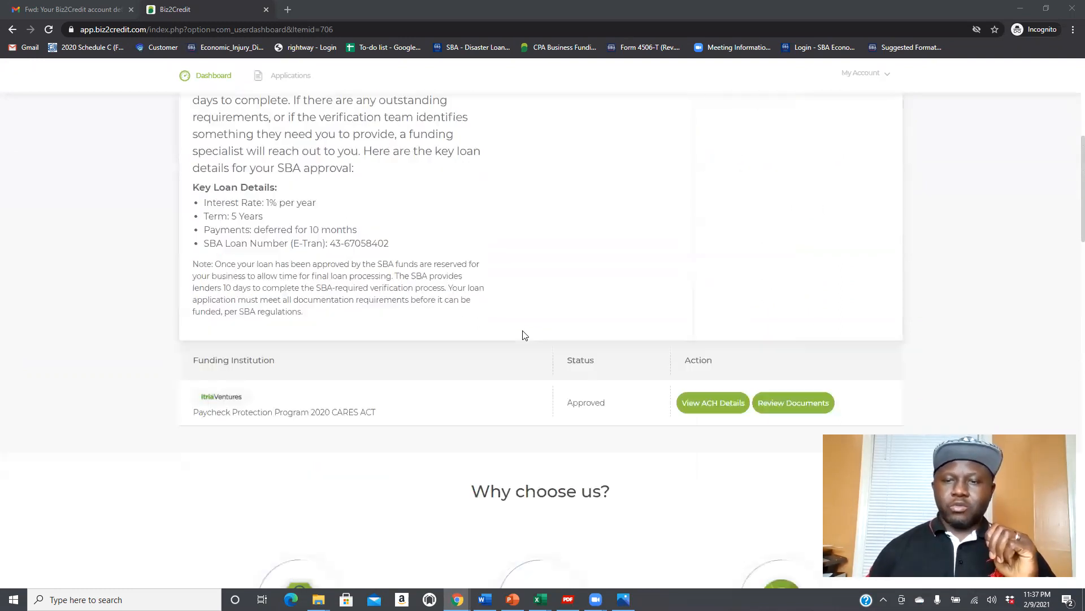
scroll(up, 3)
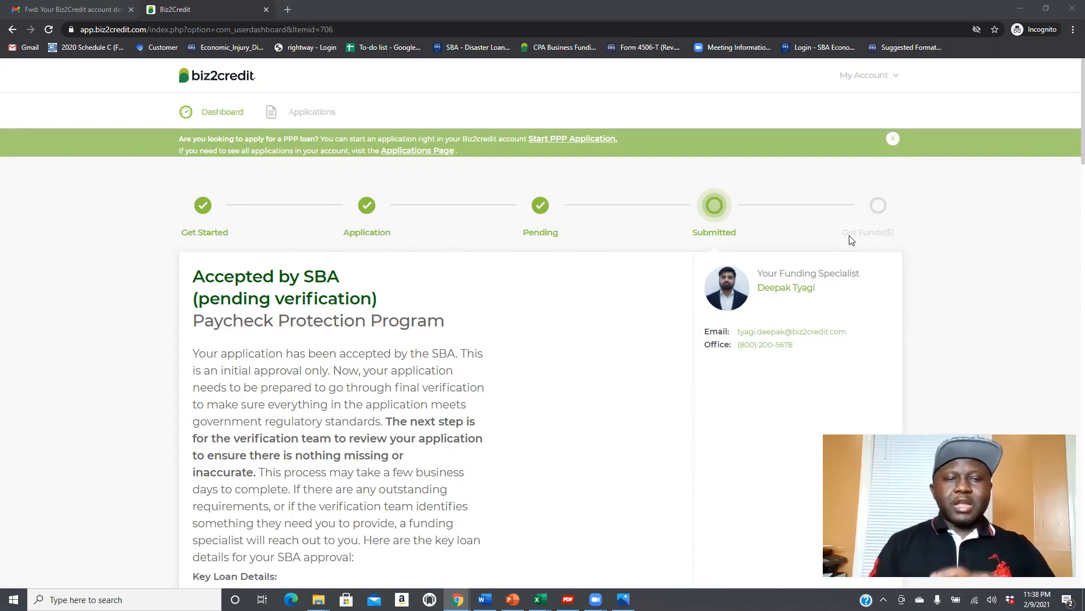
key(win+tab)
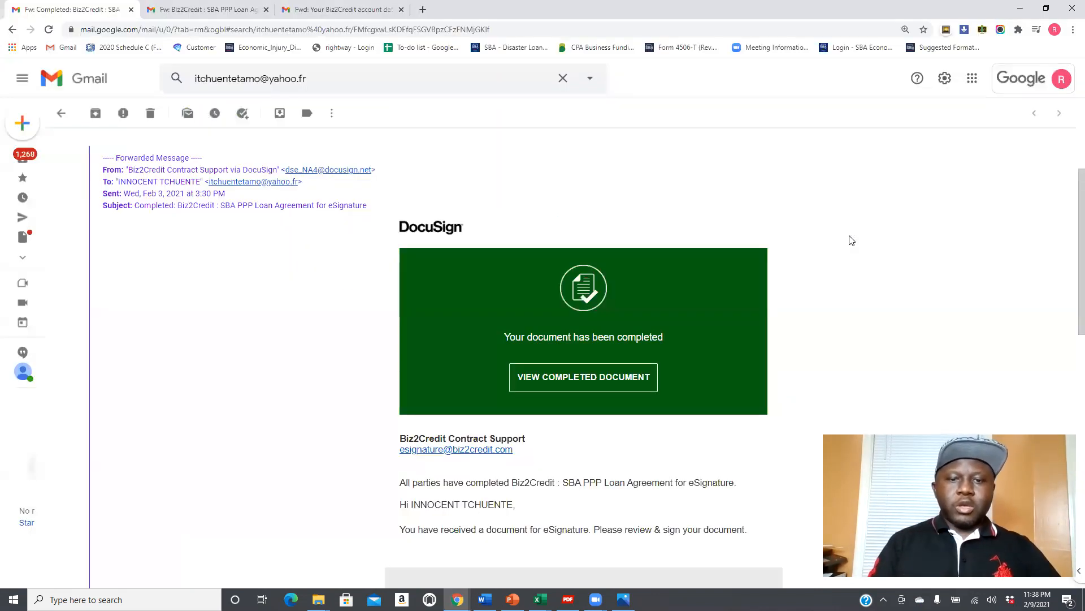
mouse_move(257, 56)
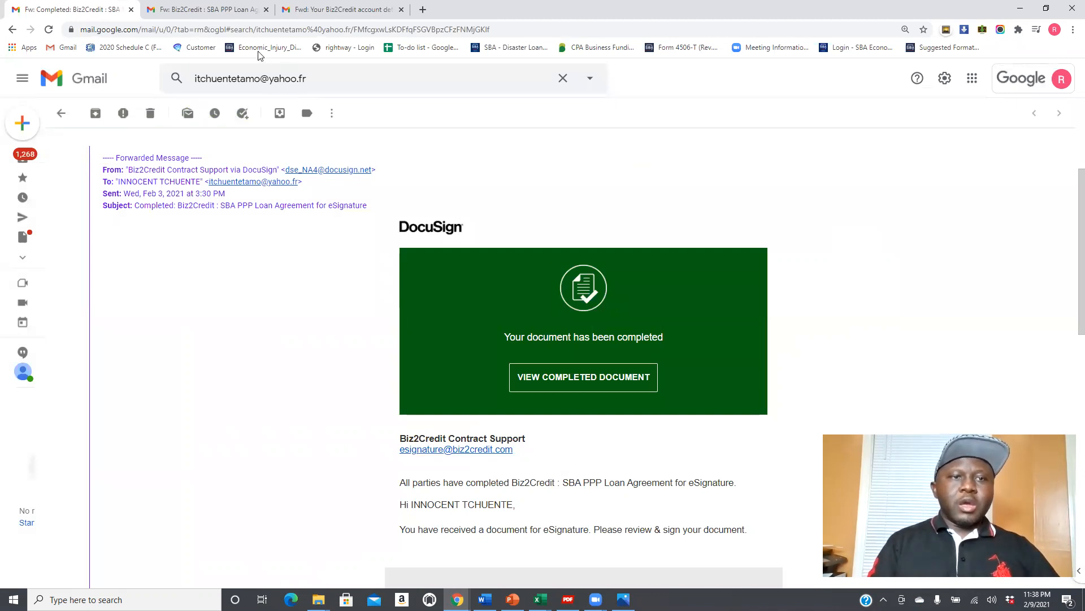
Read the DocuSign signing-request and completed-agreement emails, then return to the Biz2Credit dashboard.
click(205, 9)
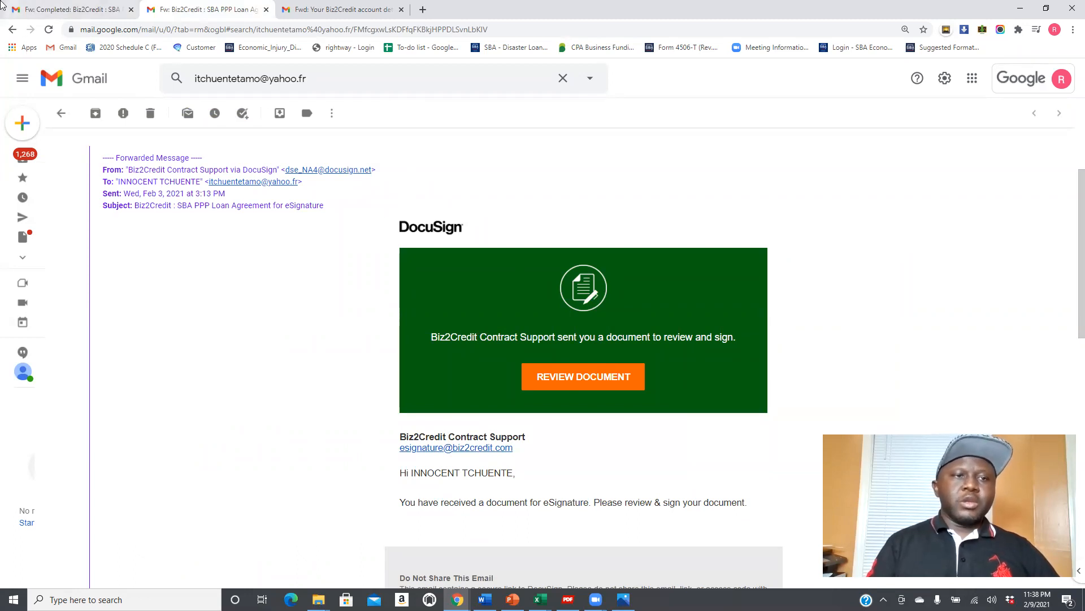
click(66, 9)
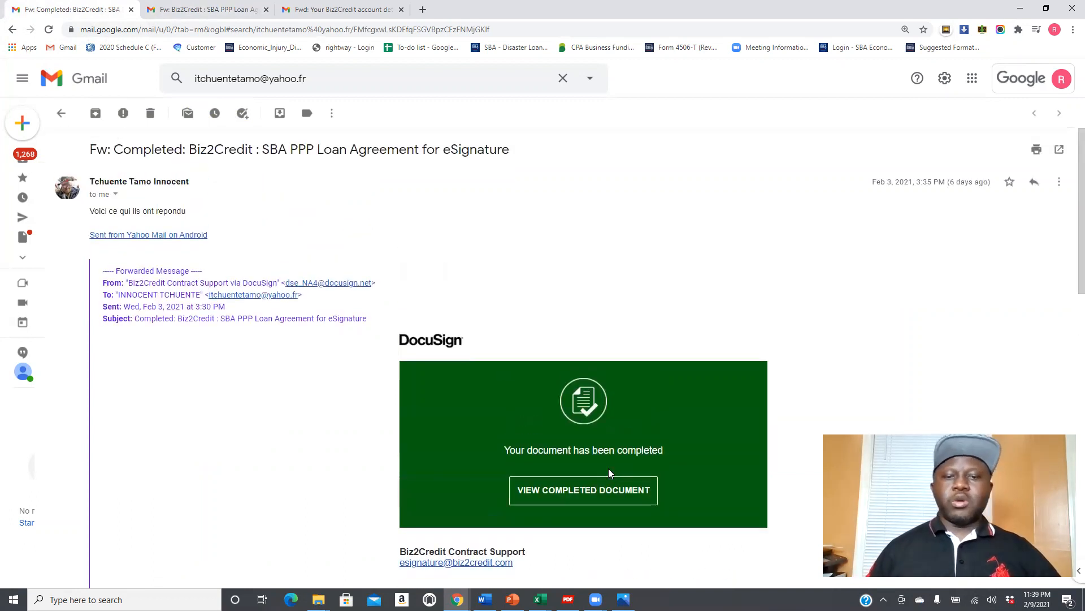
mouse_move(590, 434)
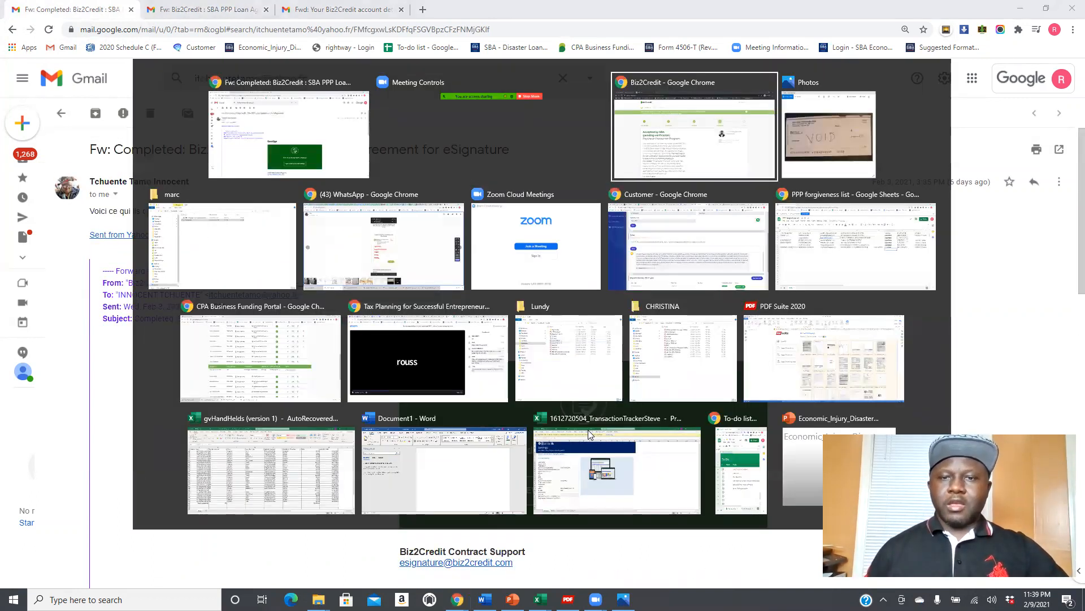
click(693, 126)
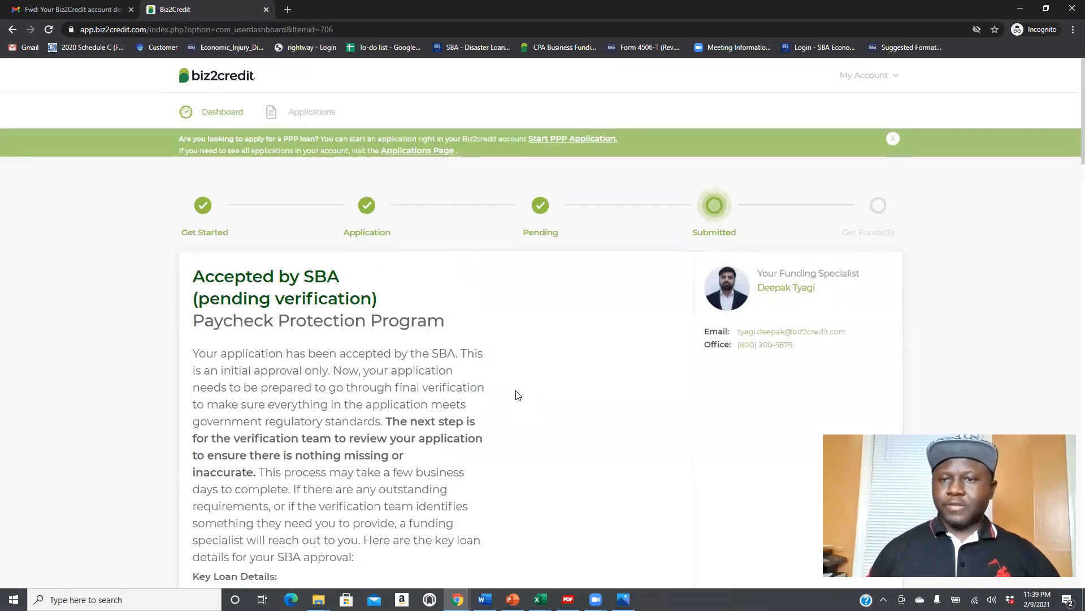
scroll(down, 3)
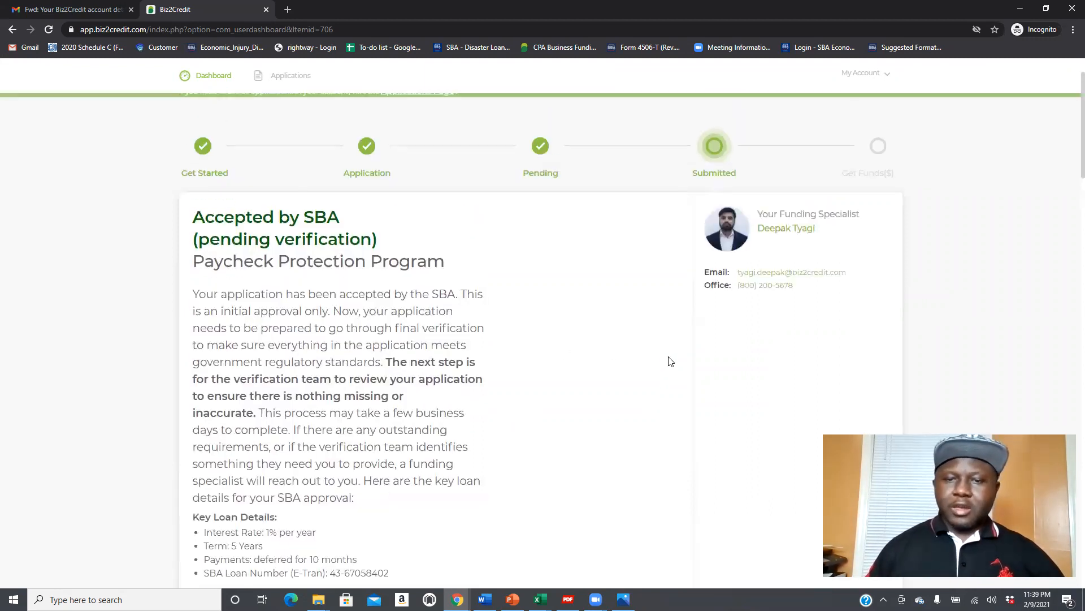
scroll(down, 3)
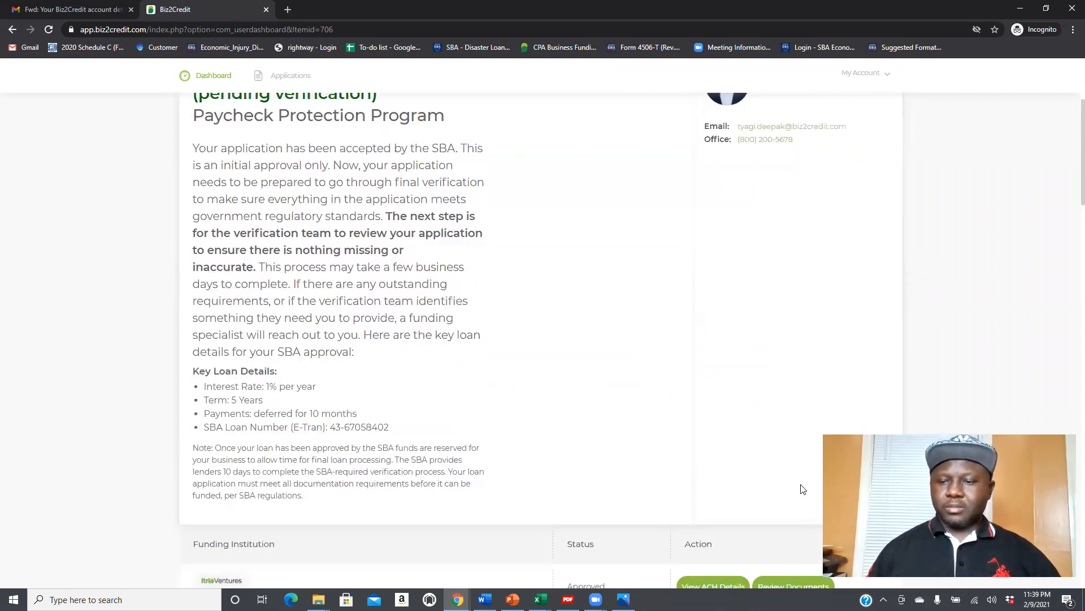
mouse_move(451, 573)
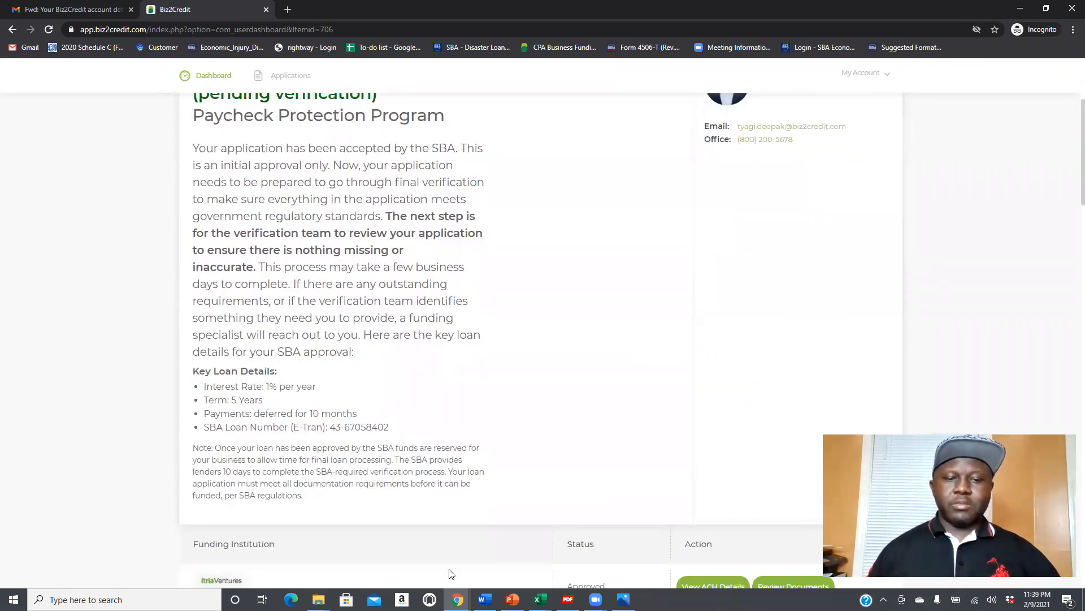